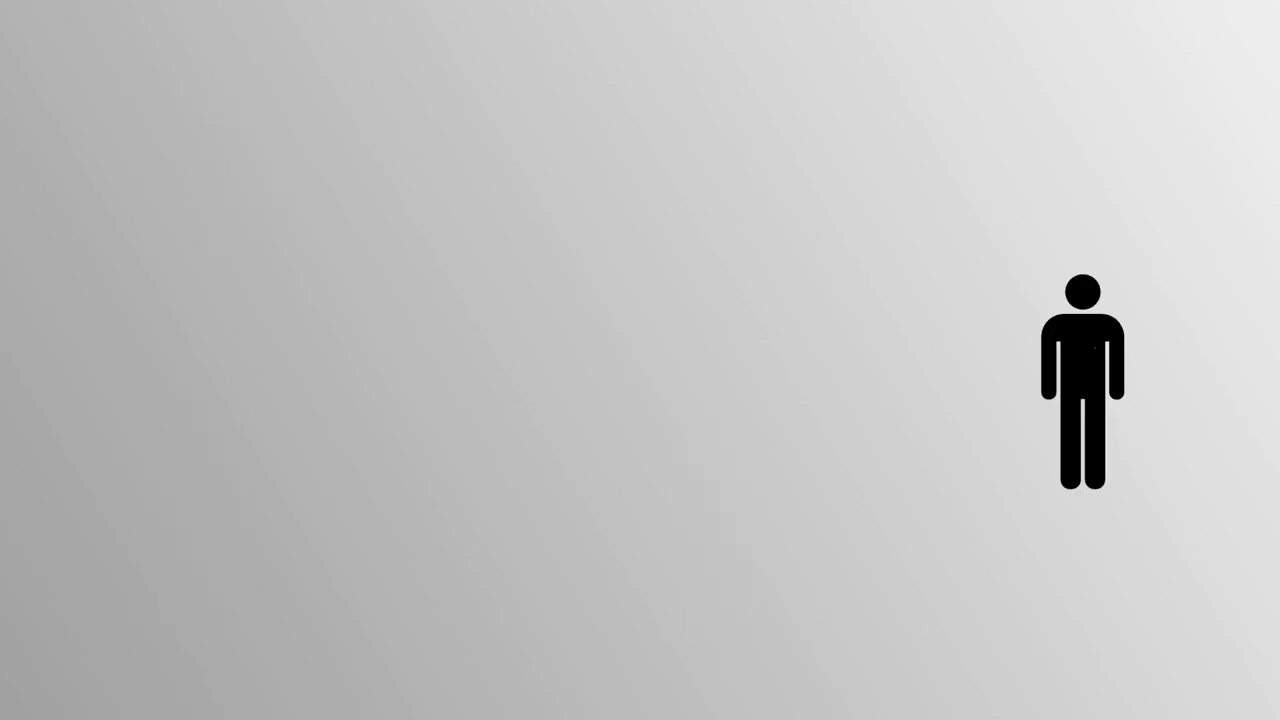
pyautogui.moveTo(1082, 388); pyautogui.dragTo(236, 208)
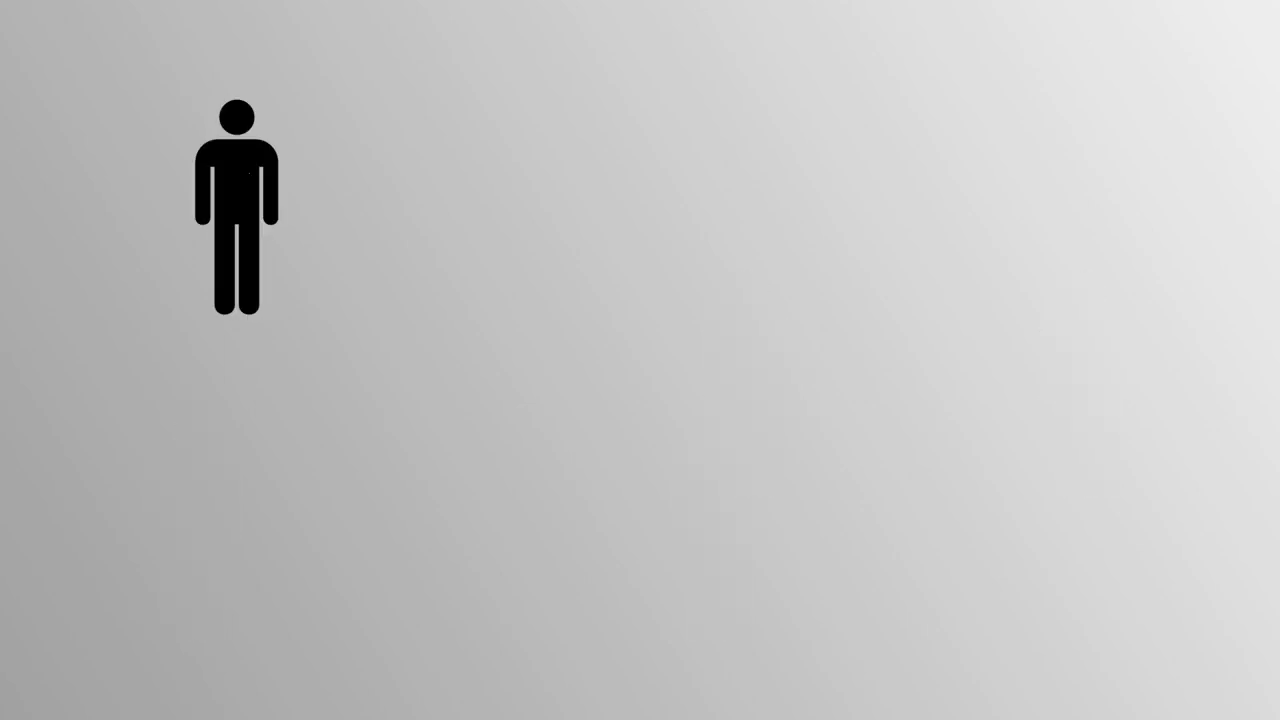